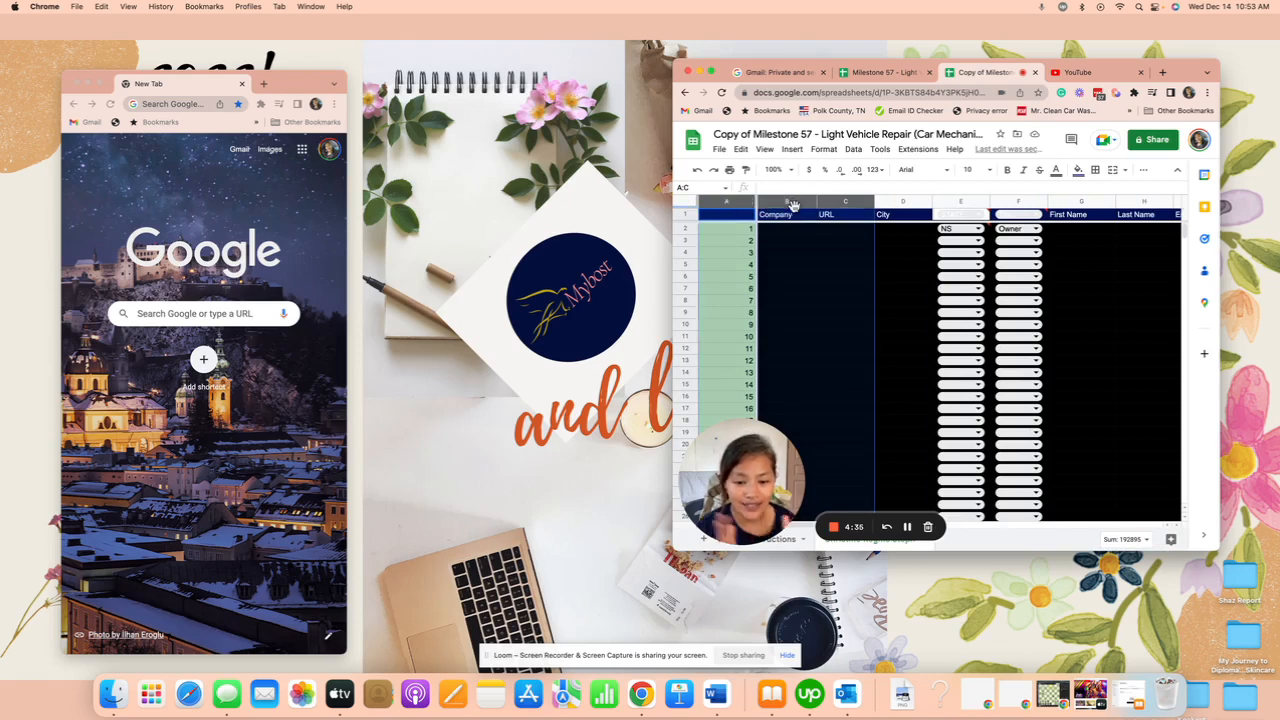
# Step: Open the column context menu for columns A–B from cell B4's header
pyautogui.click(788, 253)
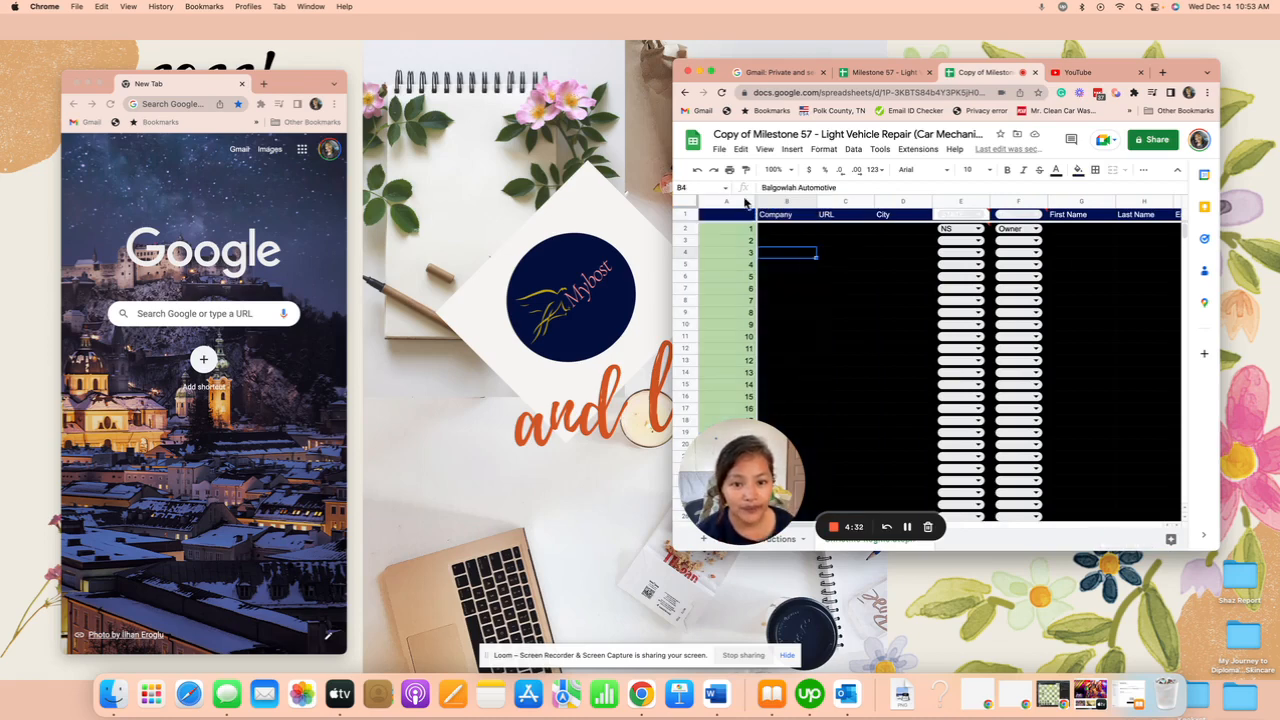
pyautogui.rightClick(726, 214)
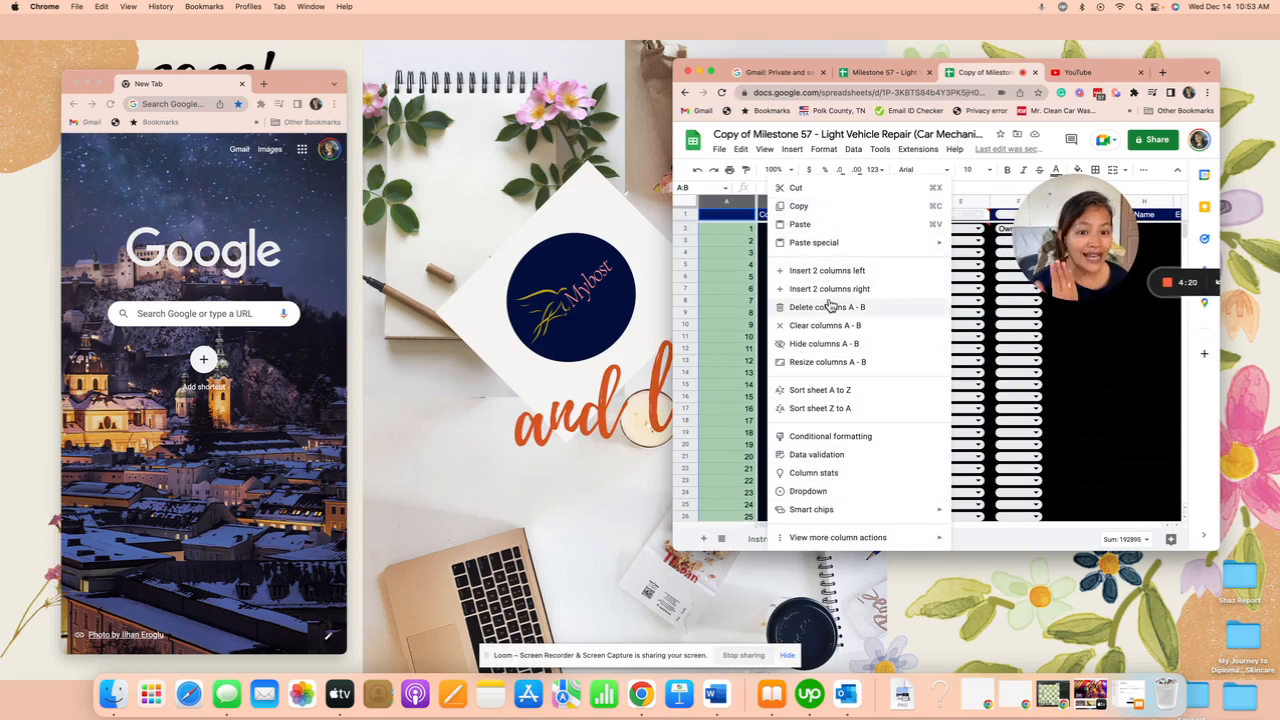
pyautogui.moveTo(828, 428)
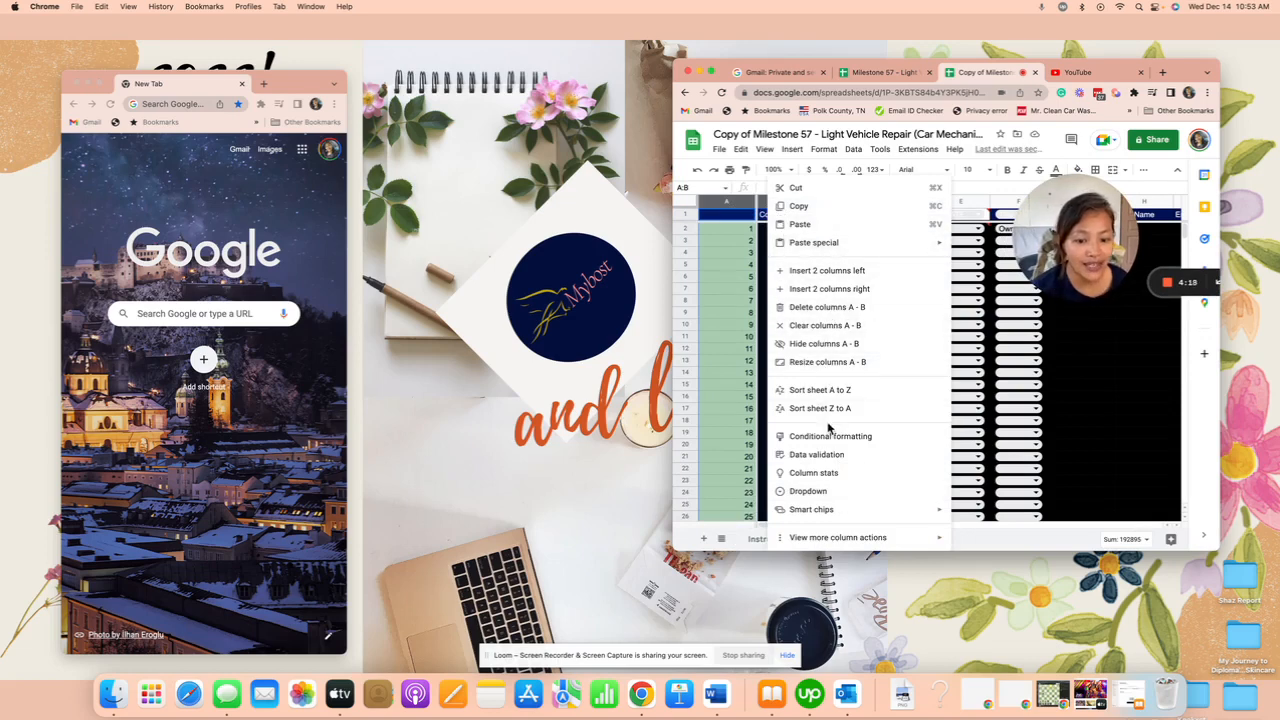
# Step: Choose Unfreeze column under View more column actions for columns A–B
pyautogui.click(838, 537)
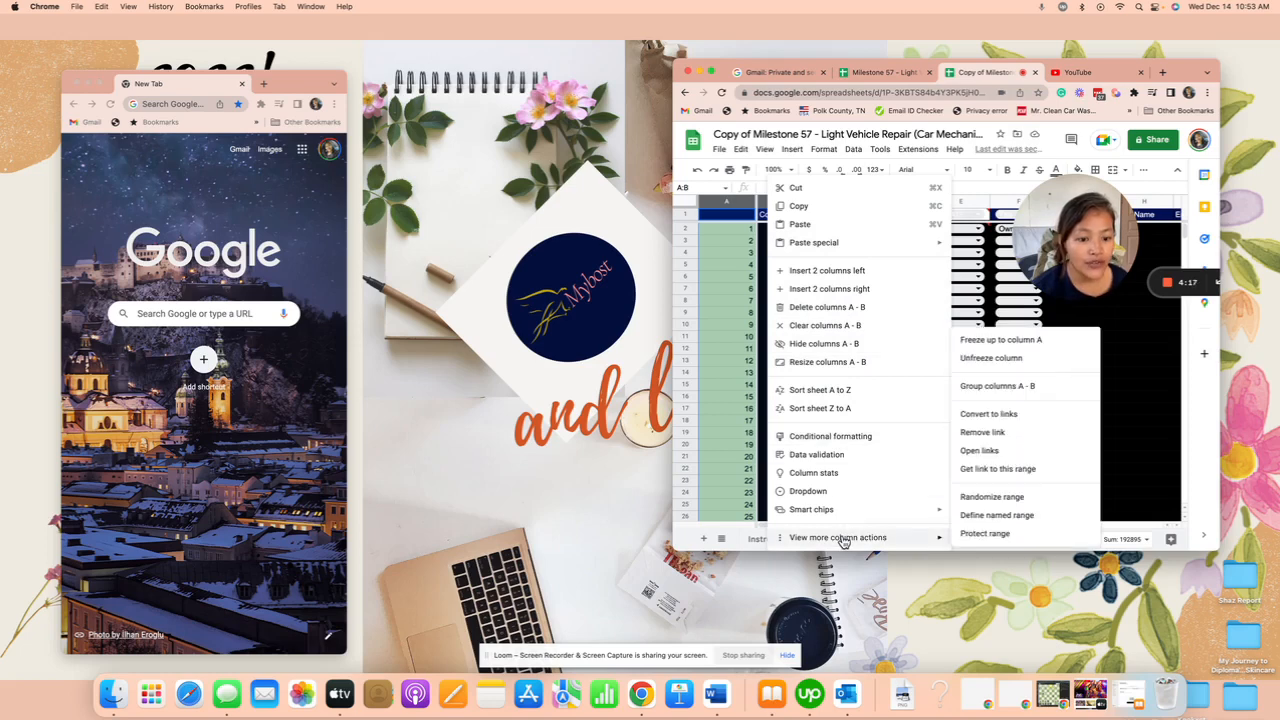
pyautogui.moveTo(984, 533)
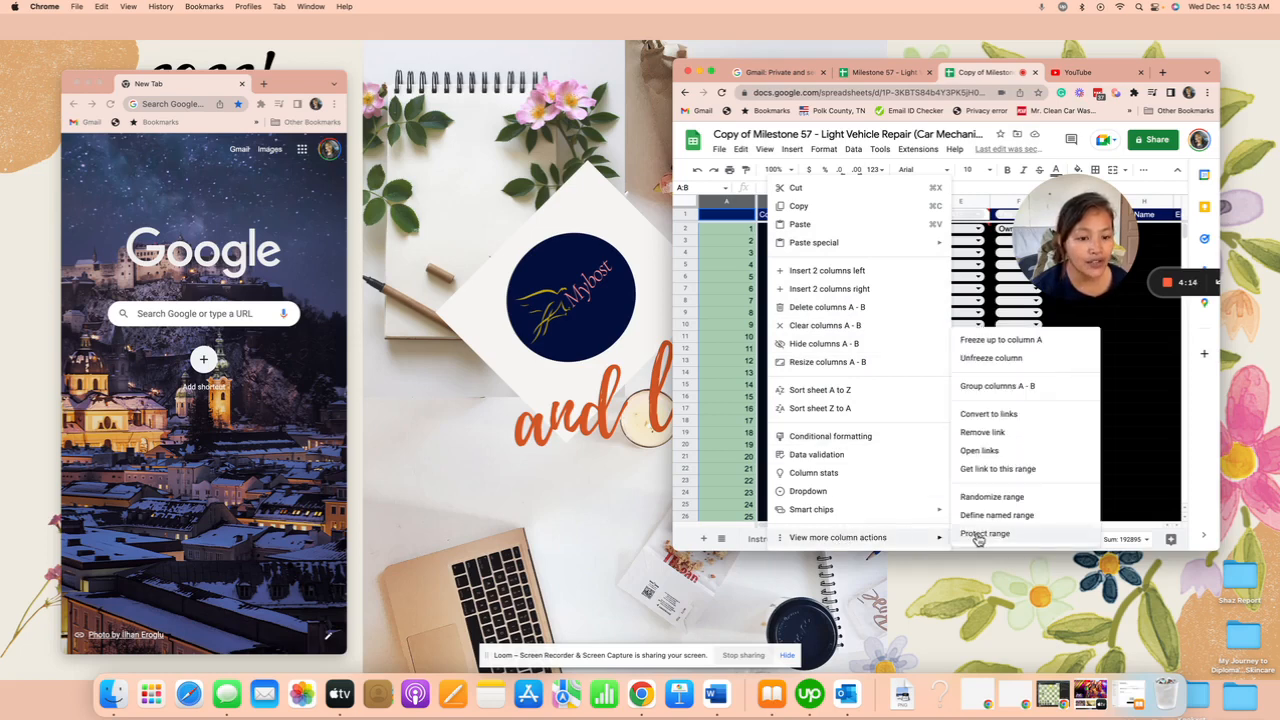
pyautogui.moveTo(1001, 340)
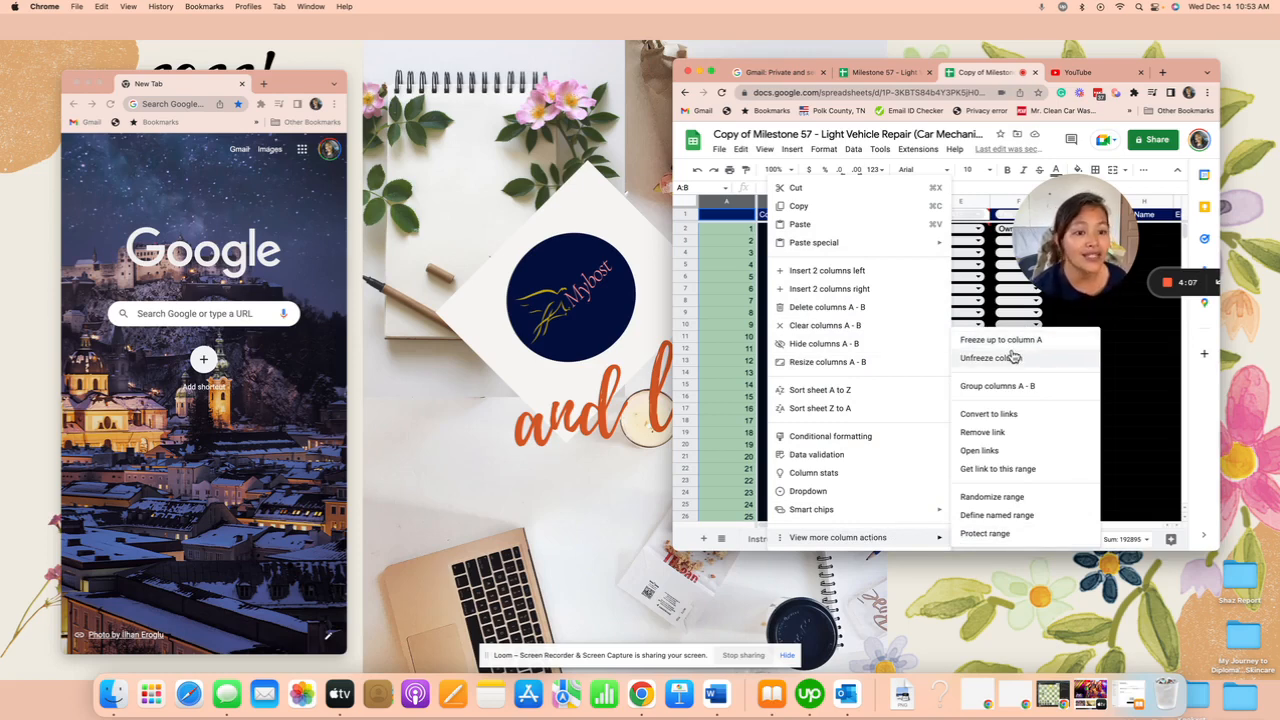
pyautogui.click(1014, 358)
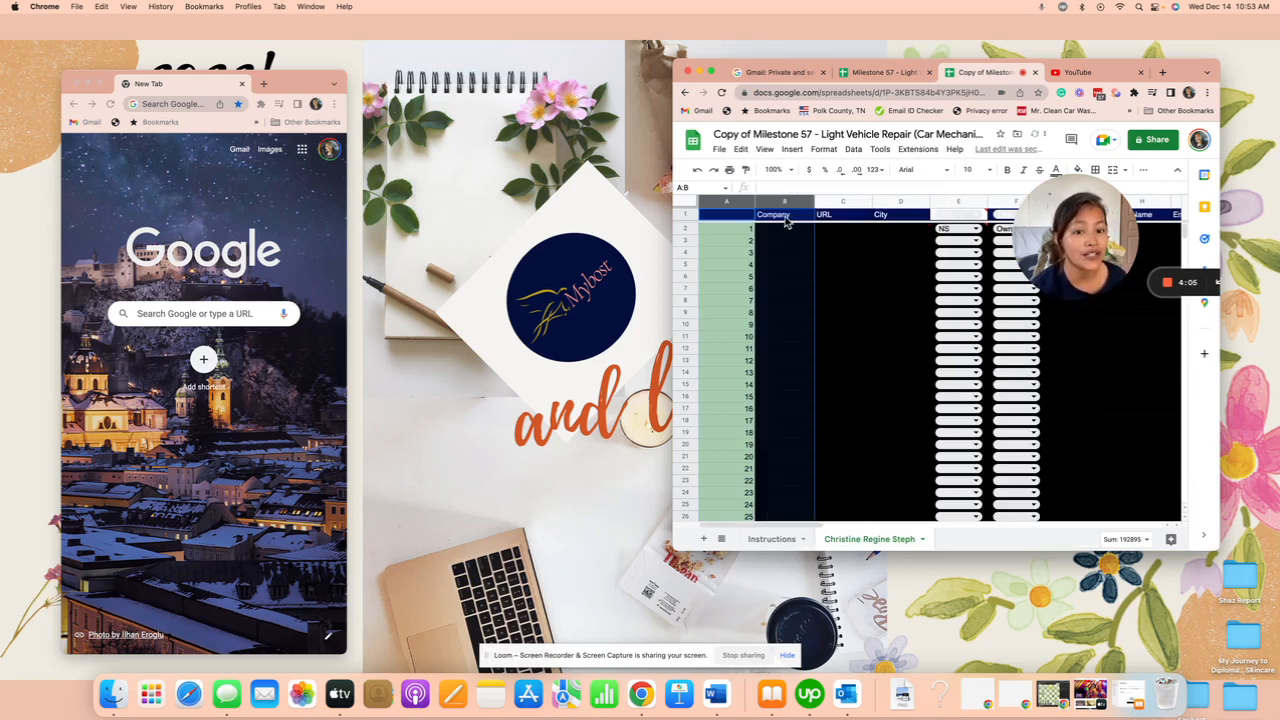
pyautogui.moveTo(792, 238)
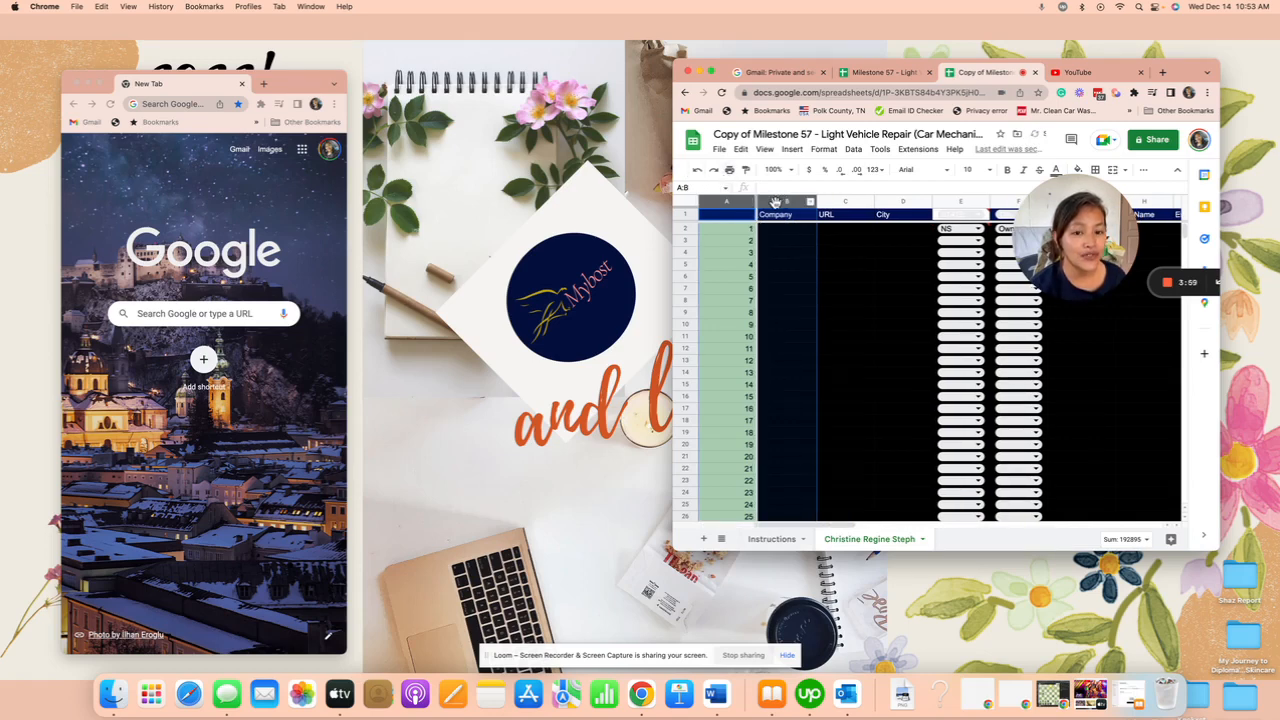
pyautogui.click(787, 252)
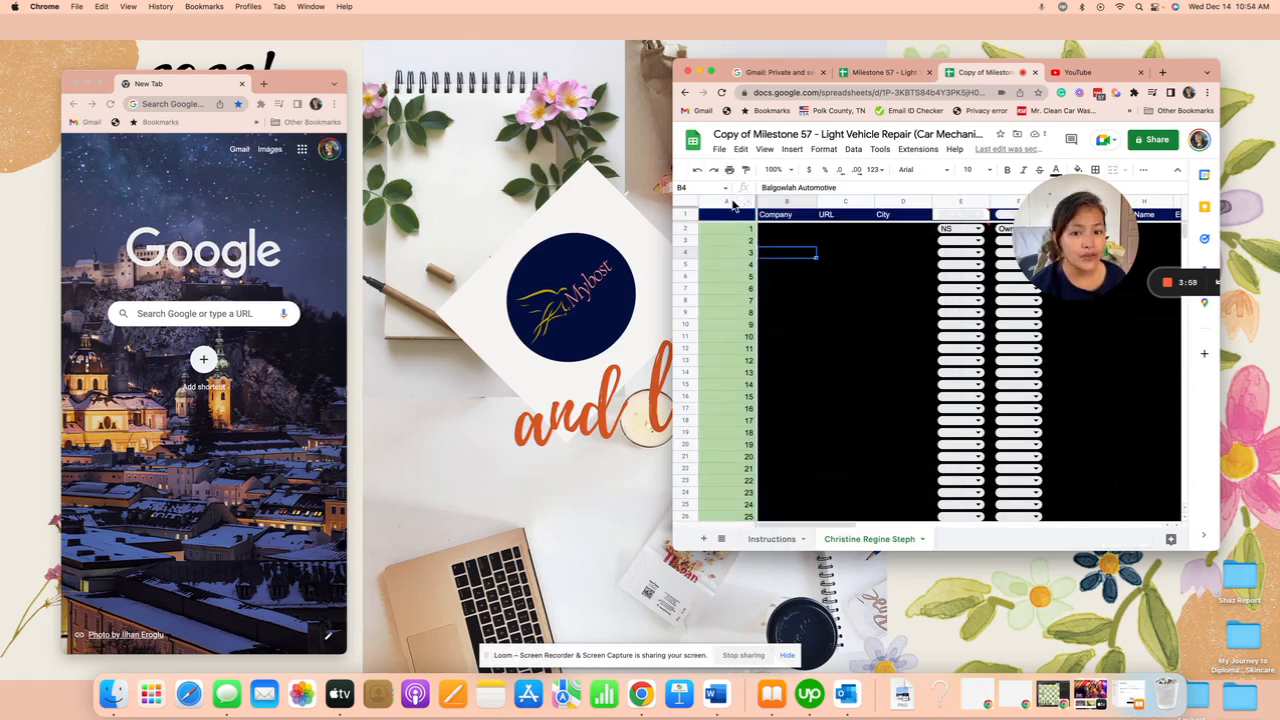
# Step: Reopen the column A–B actions and apply Unfreeze column again
pyautogui.click(787, 201)
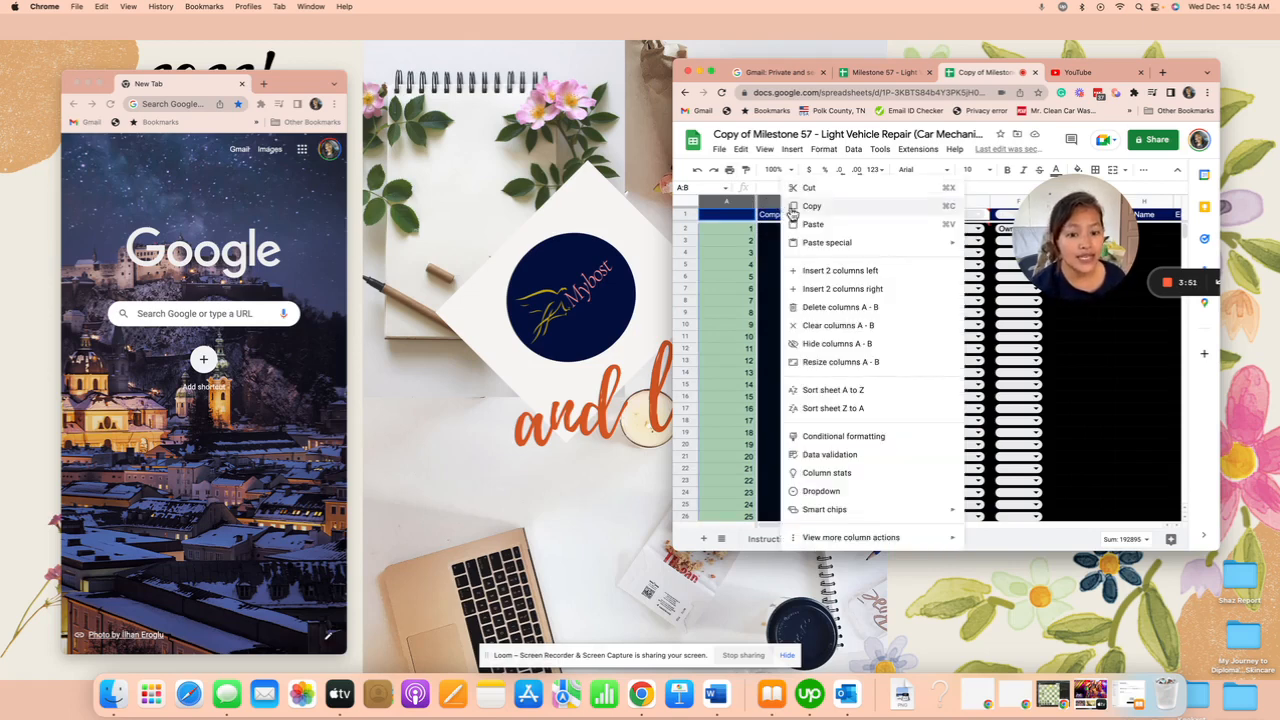
pyautogui.moveTo(835, 390)
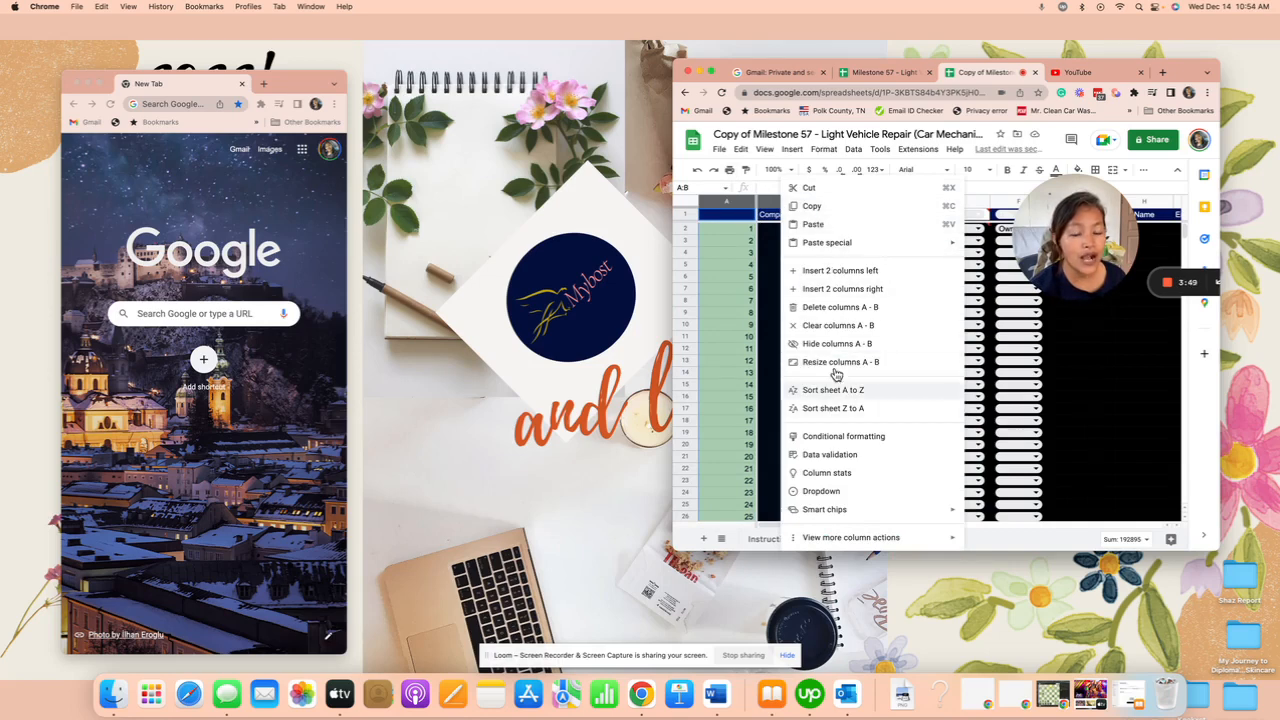
pyautogui.moveTo(851, 537)
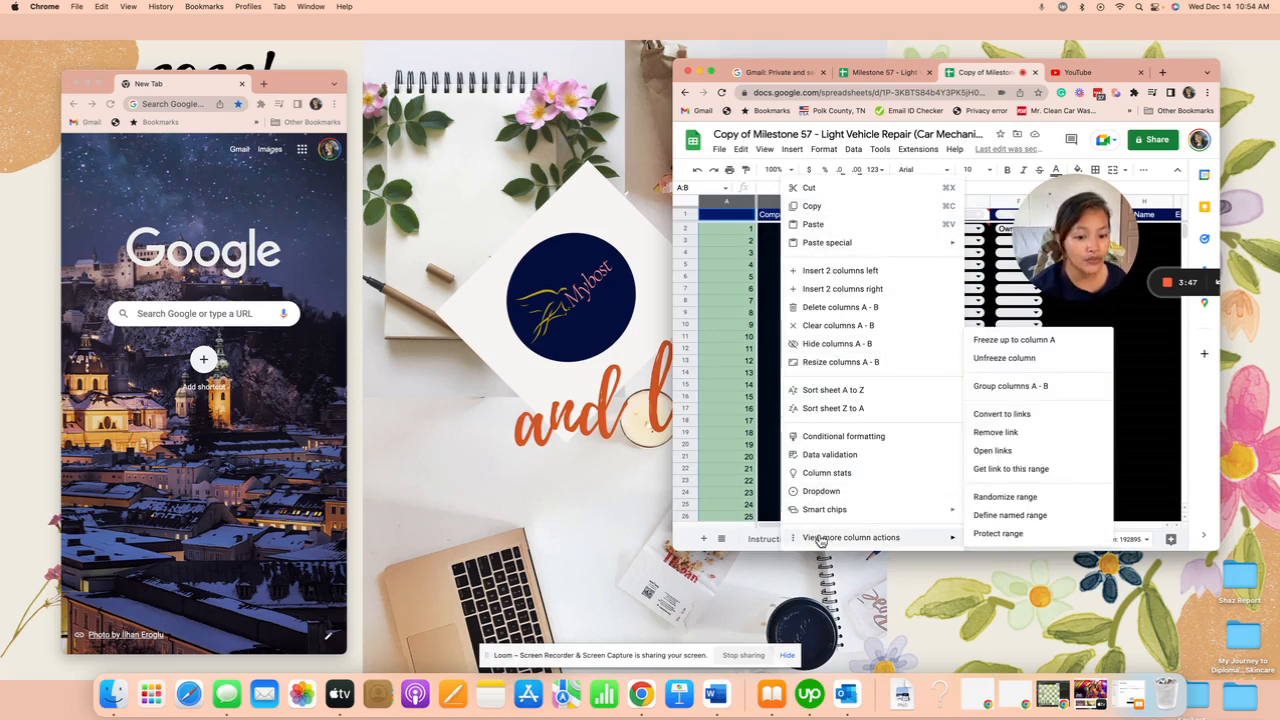
pyautogui.moveTo(1004, 358)
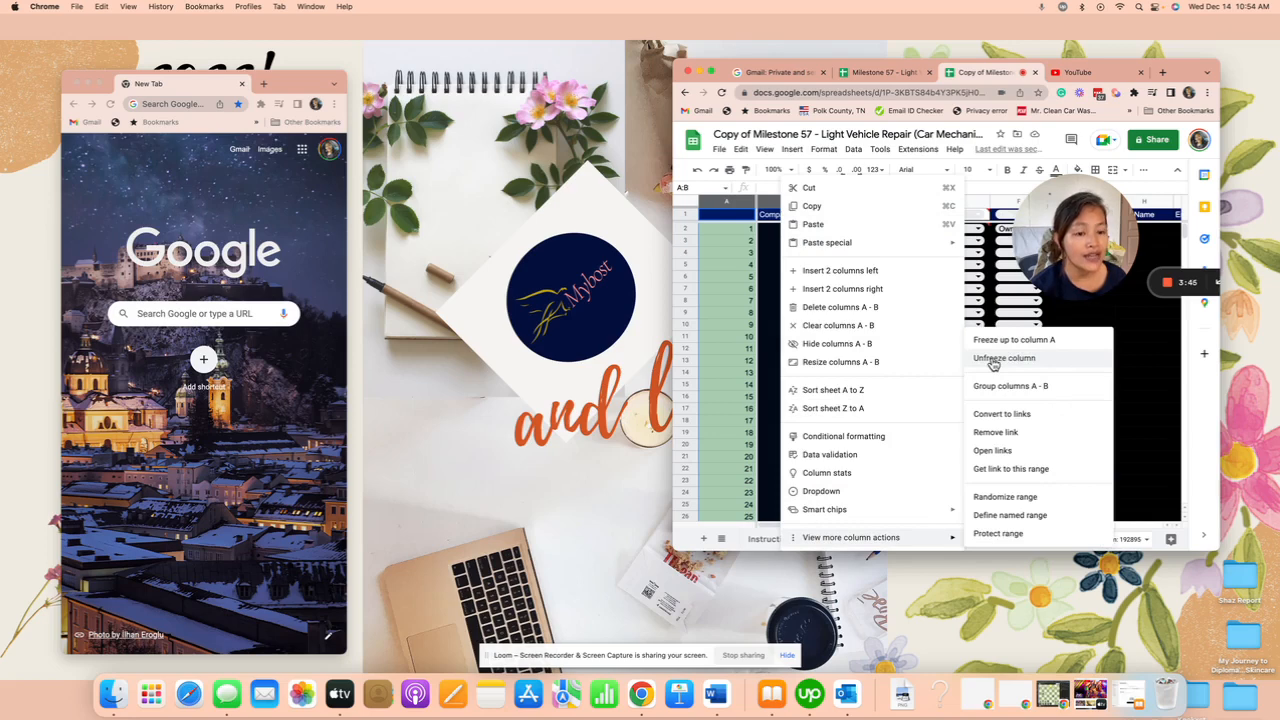
pyautogui.click(1003, 358)
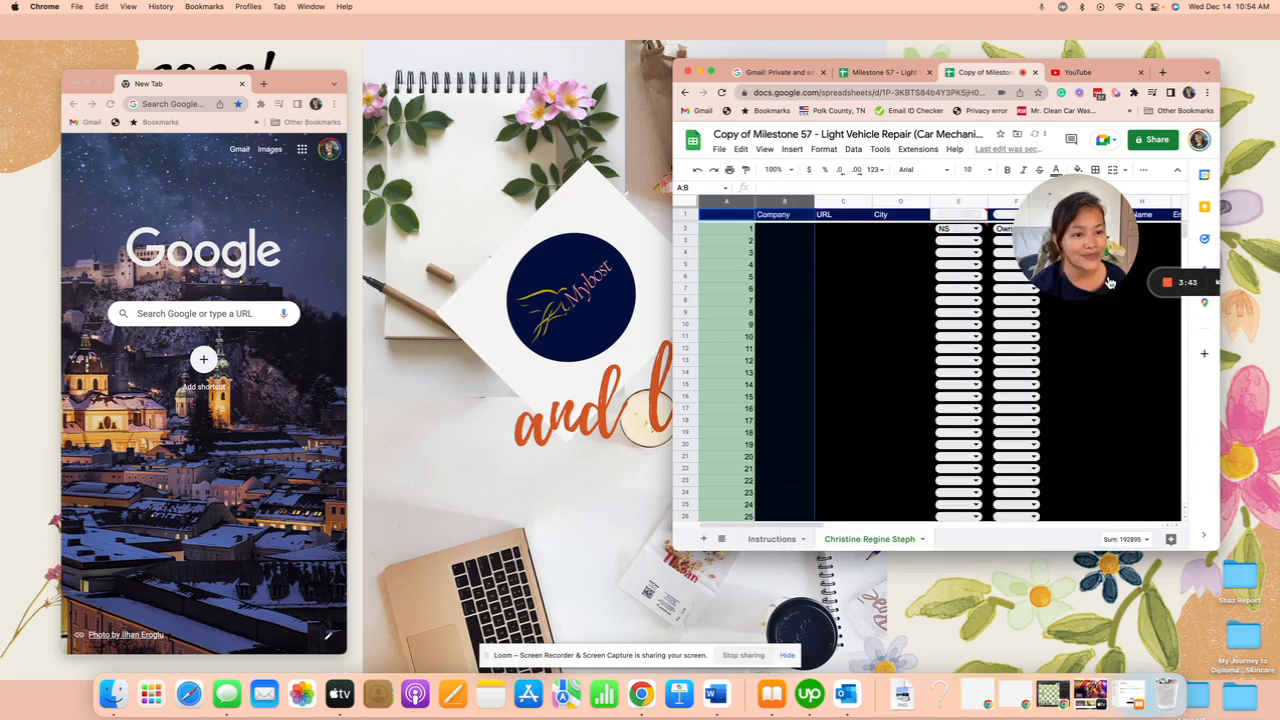
pyautogui.moveTo(1148, 345)
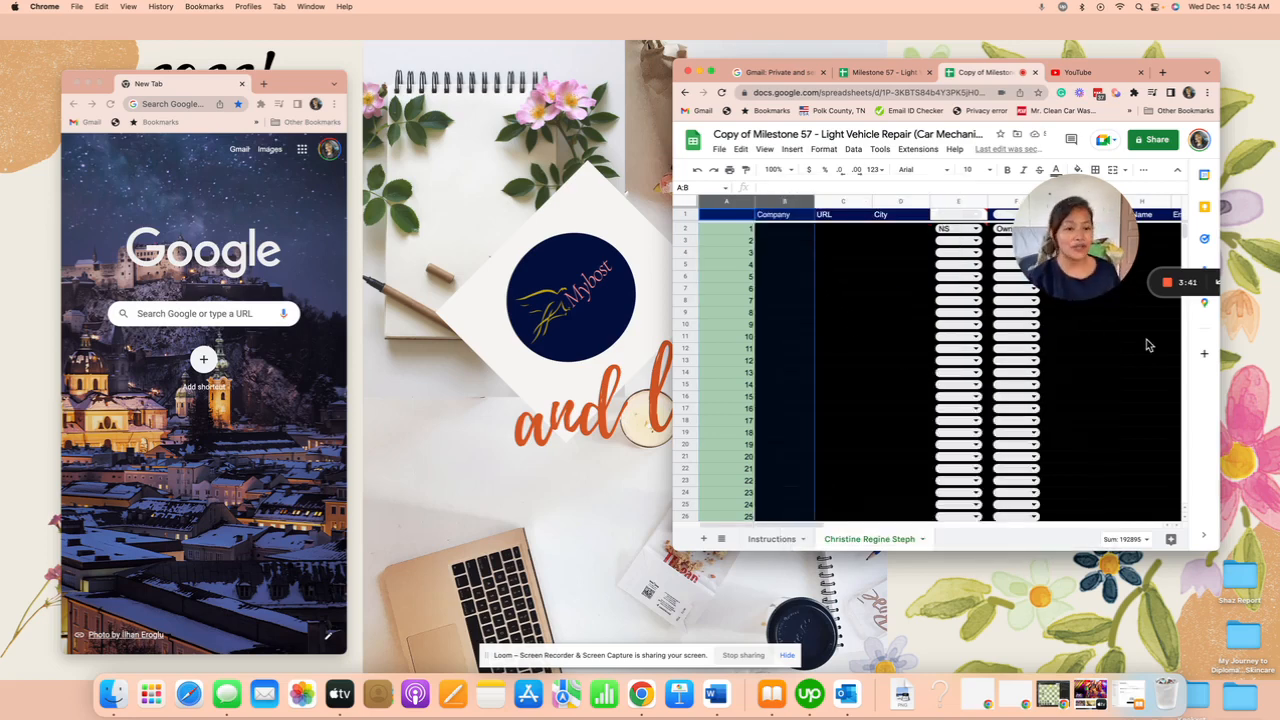